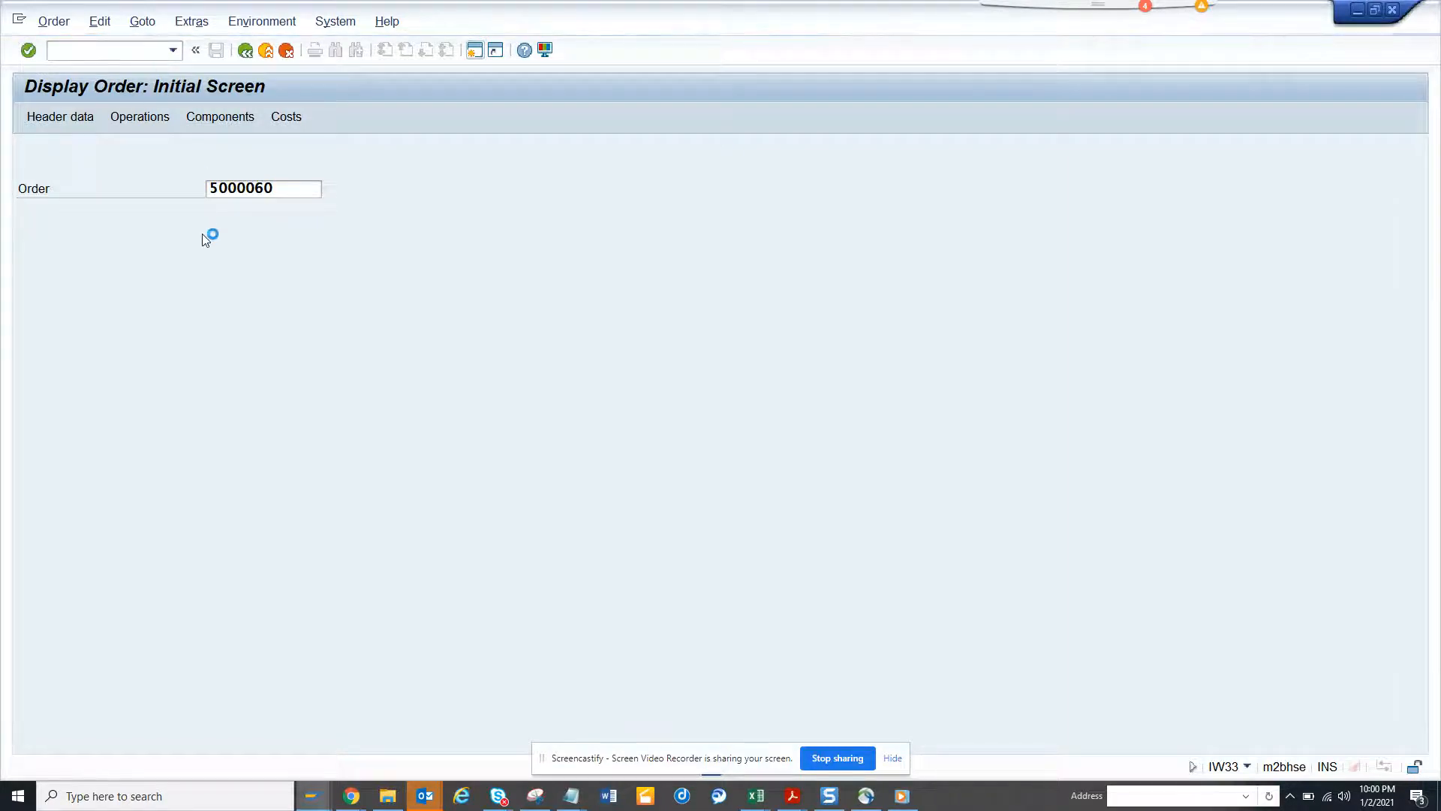
- Display service order 5000060 in IW33 and show its Services for Object menu
key(Enter)
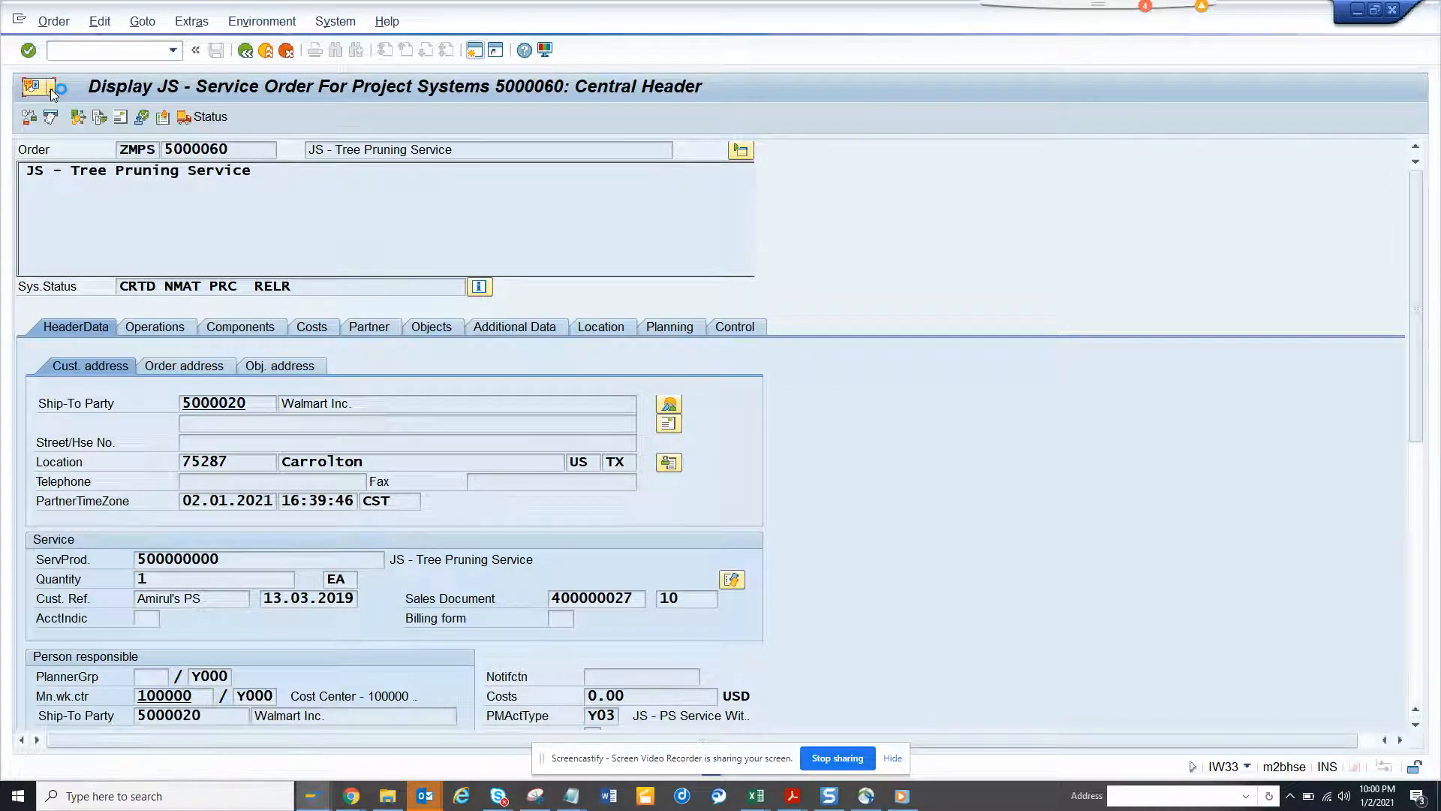
click(38, 87)
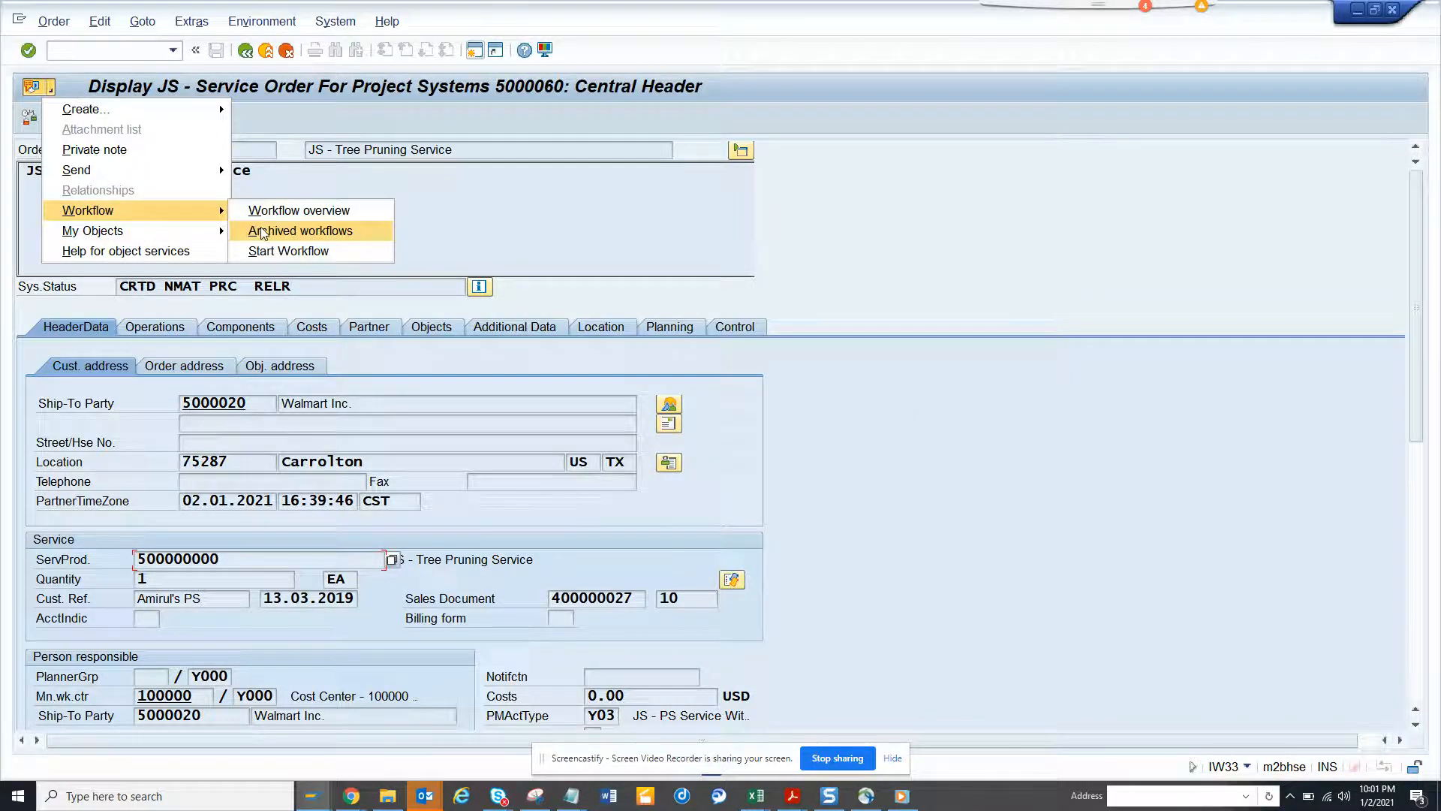
- Jump to transaction SWO1 with /nSWO1 and enter object type BUS2088
click(300, 231)
text(/)
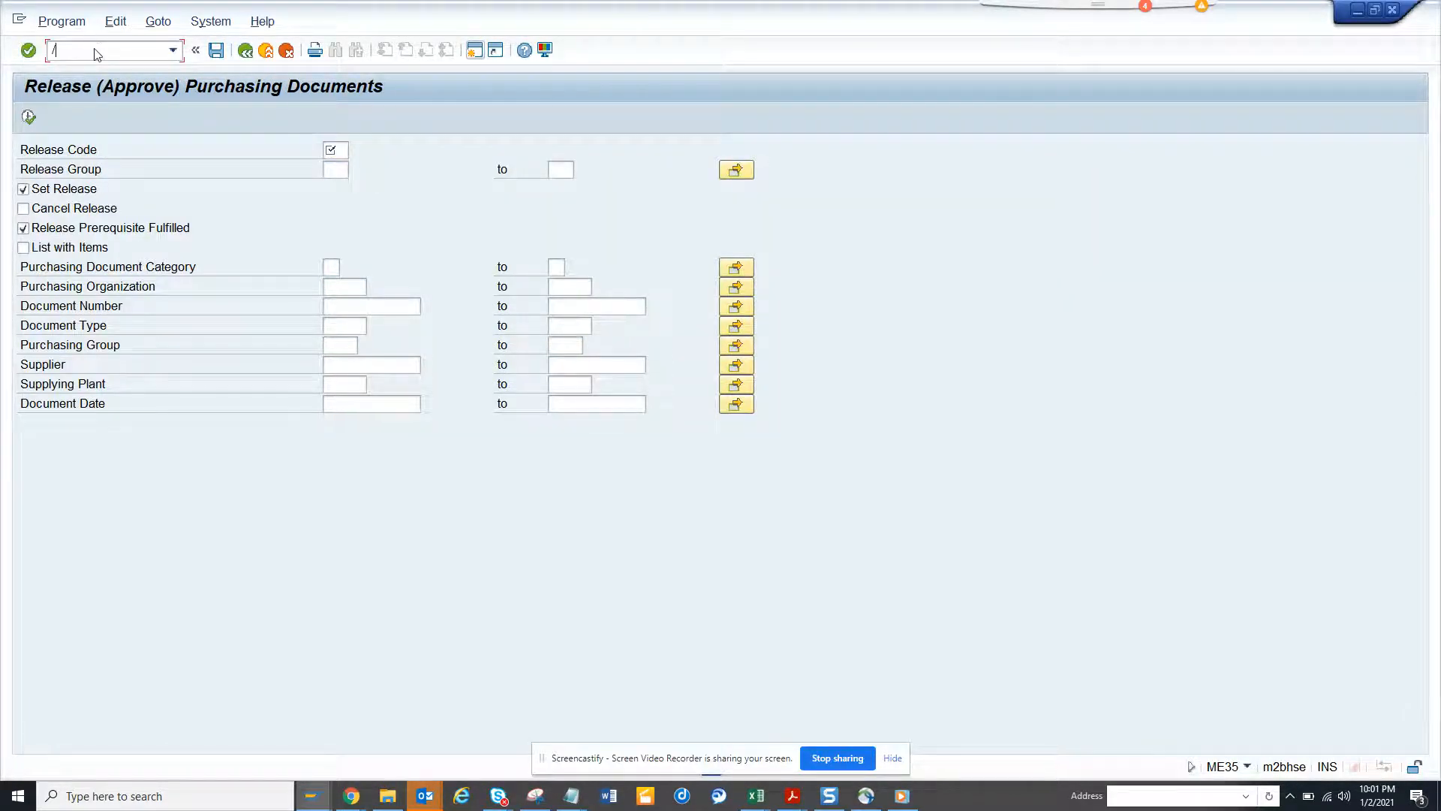
text(nswo1)
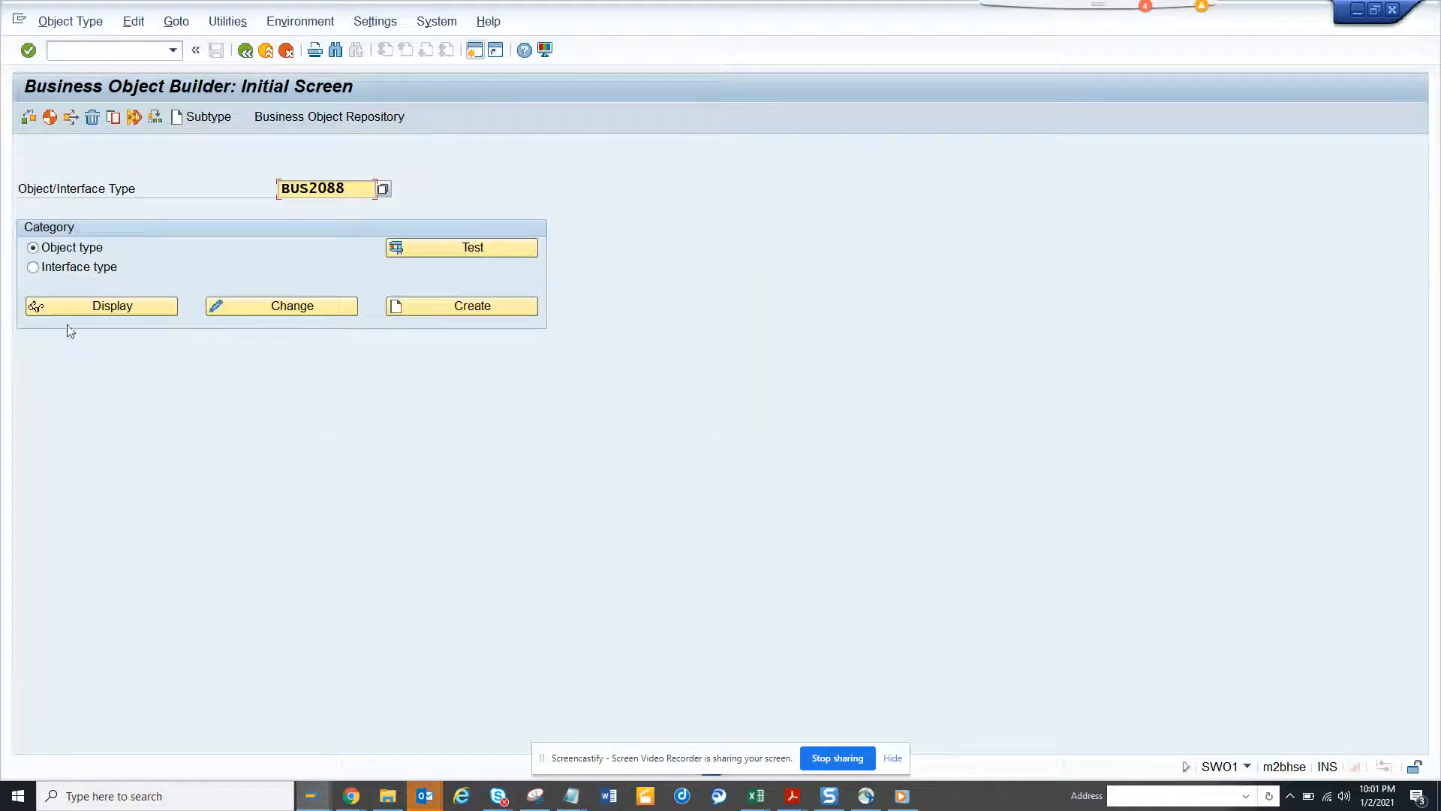
- Display BUS2088 and inspect its key field ServiceOrder.Number (Order number)
click(100, 307)
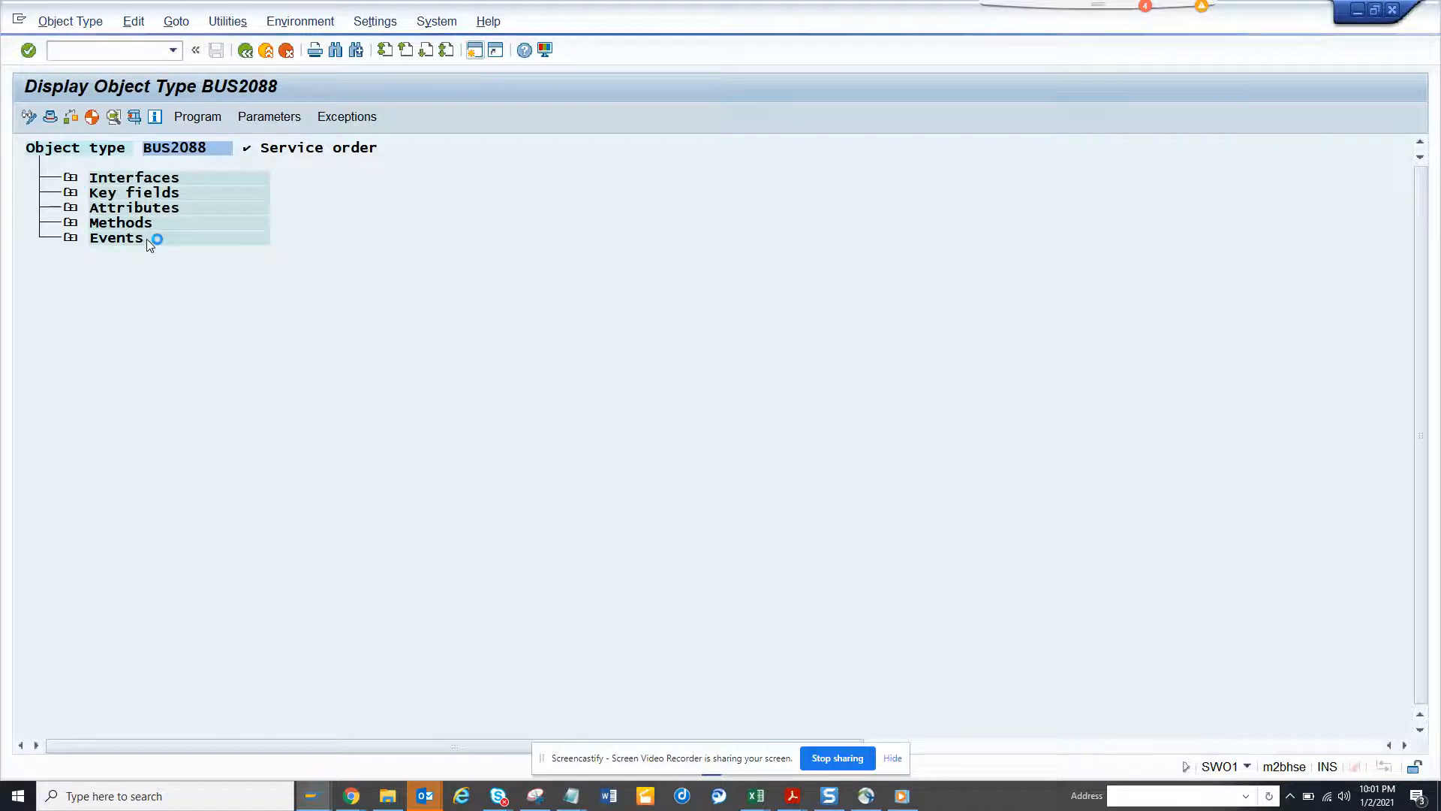
click(70, 192)
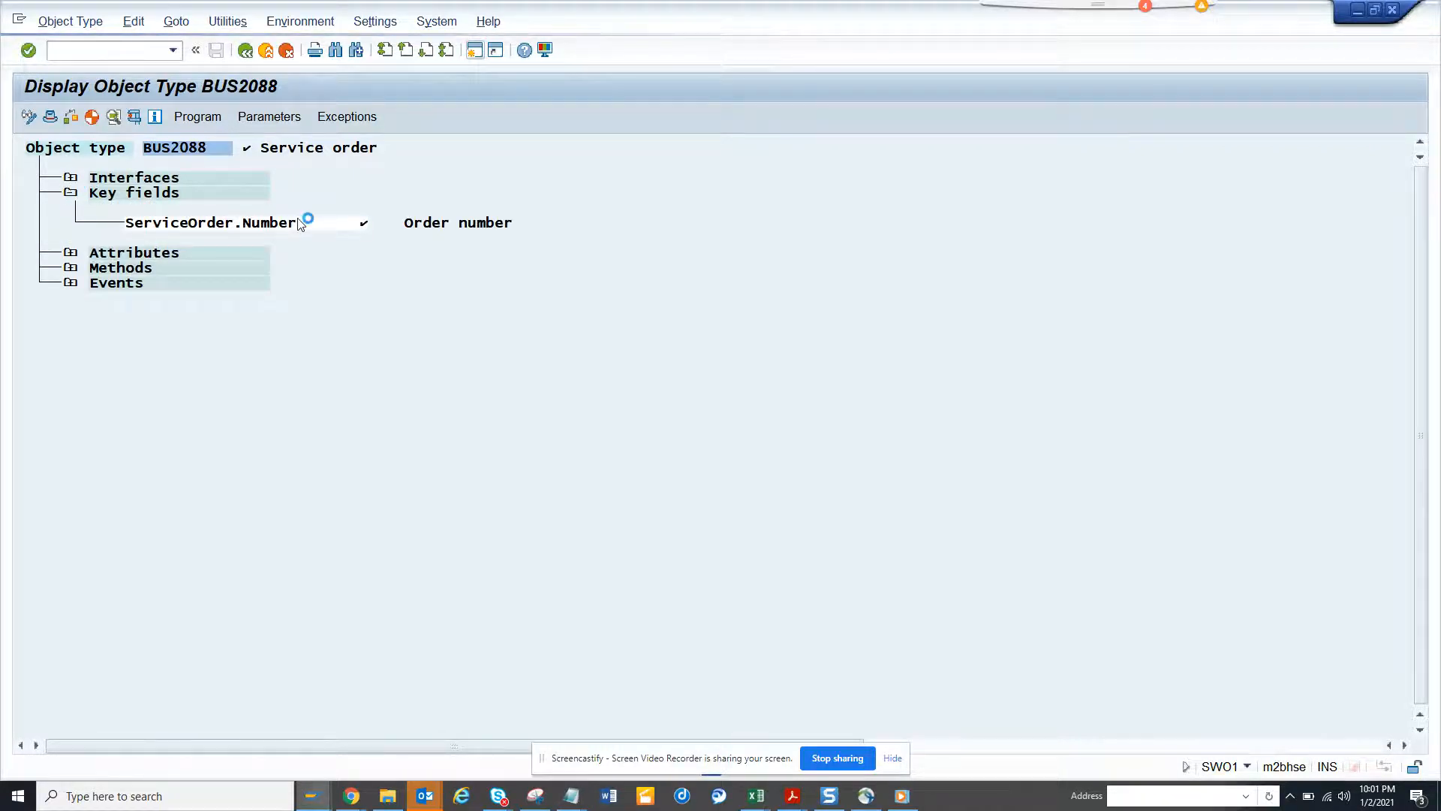
double_click(215, 223)
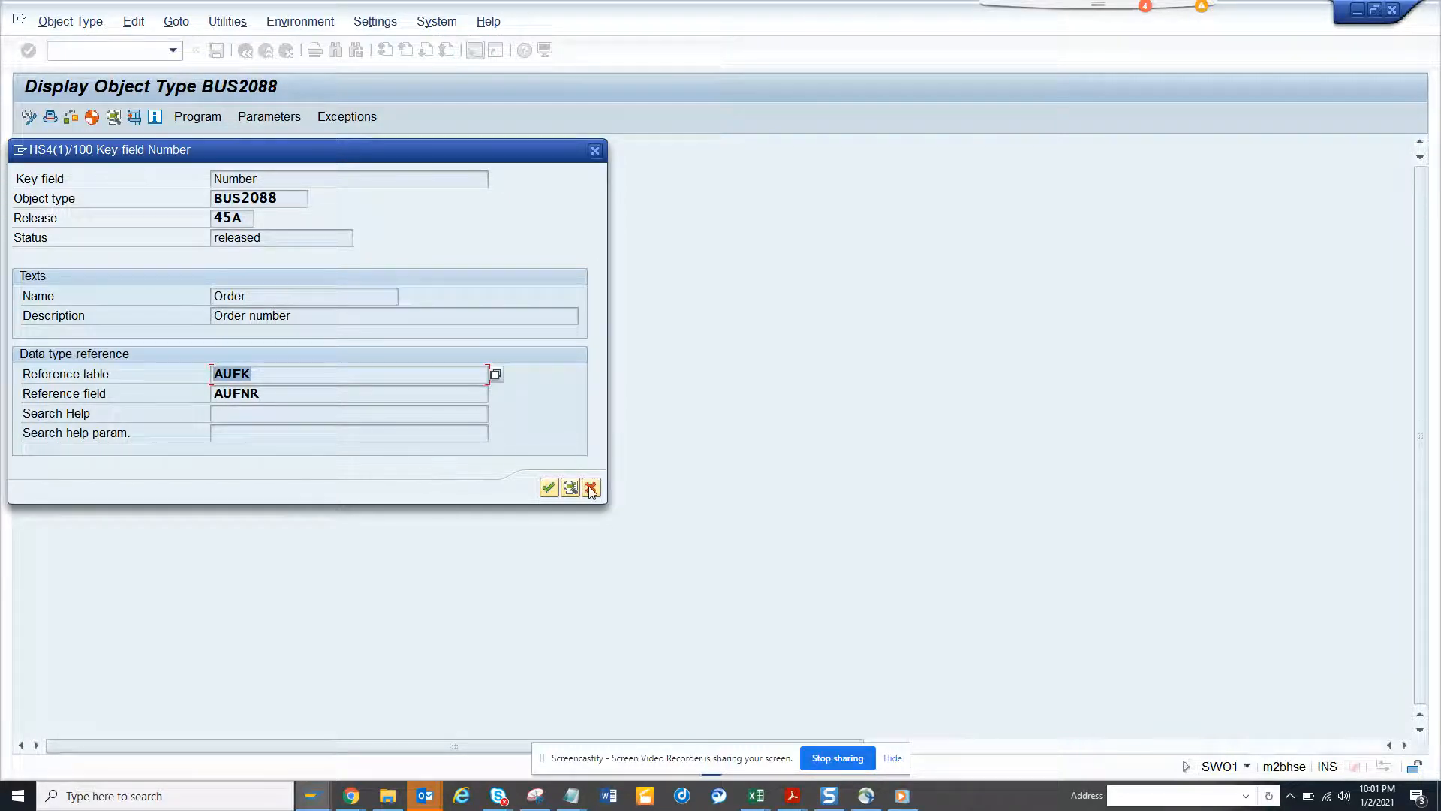
click(592, 487)
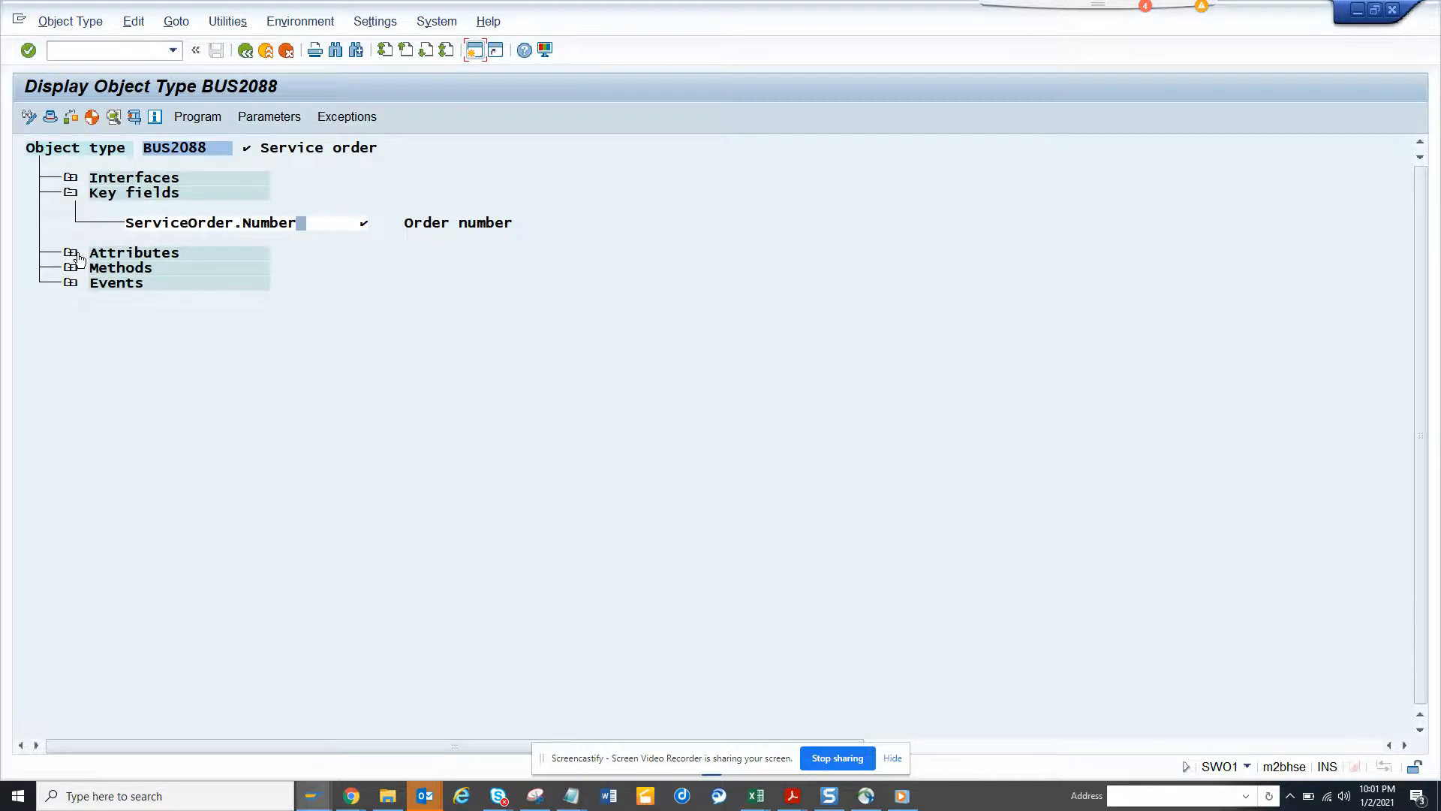
- Expand the Attributes node and inspect one of the Service order attributes
click(72, 252)
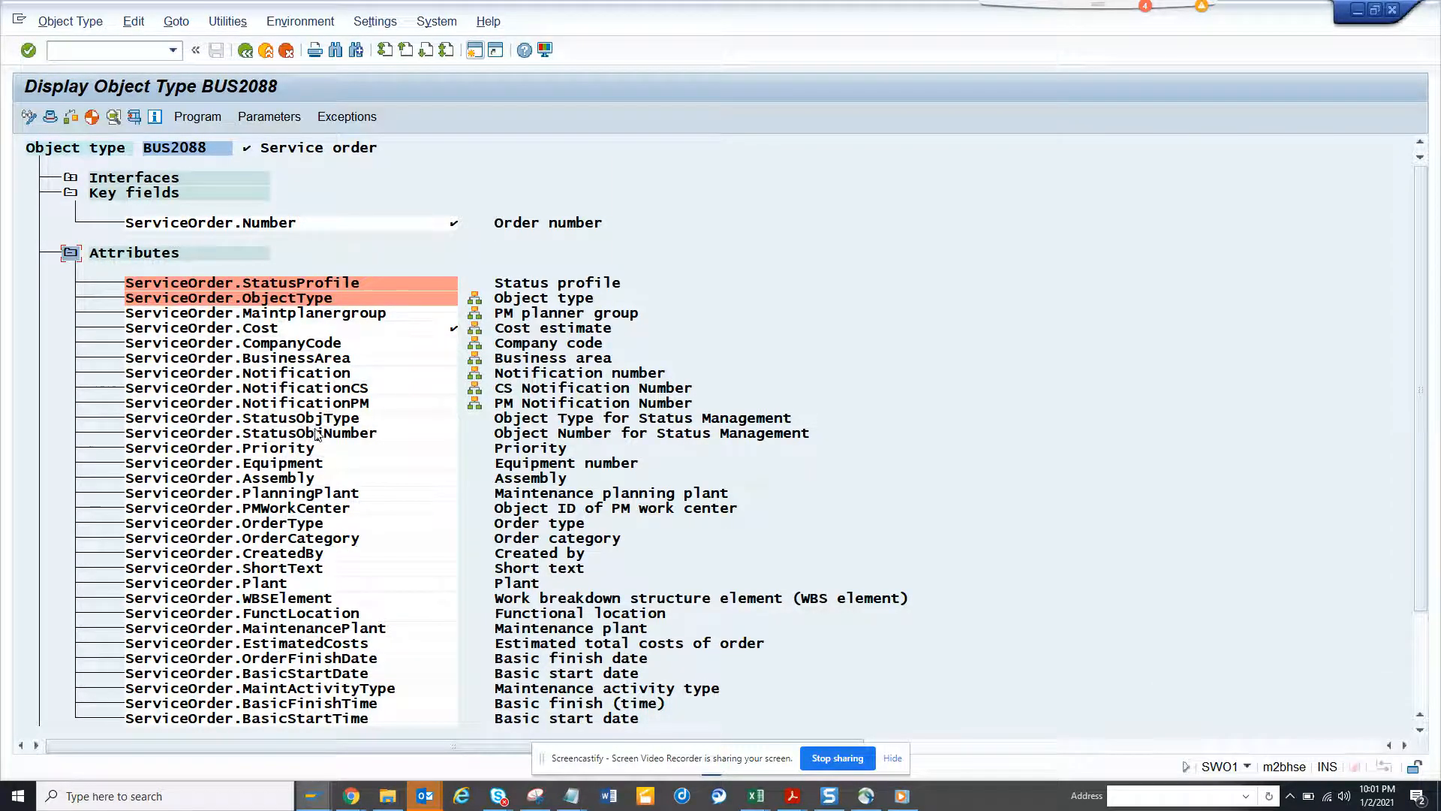
mouse_move(290, 547)
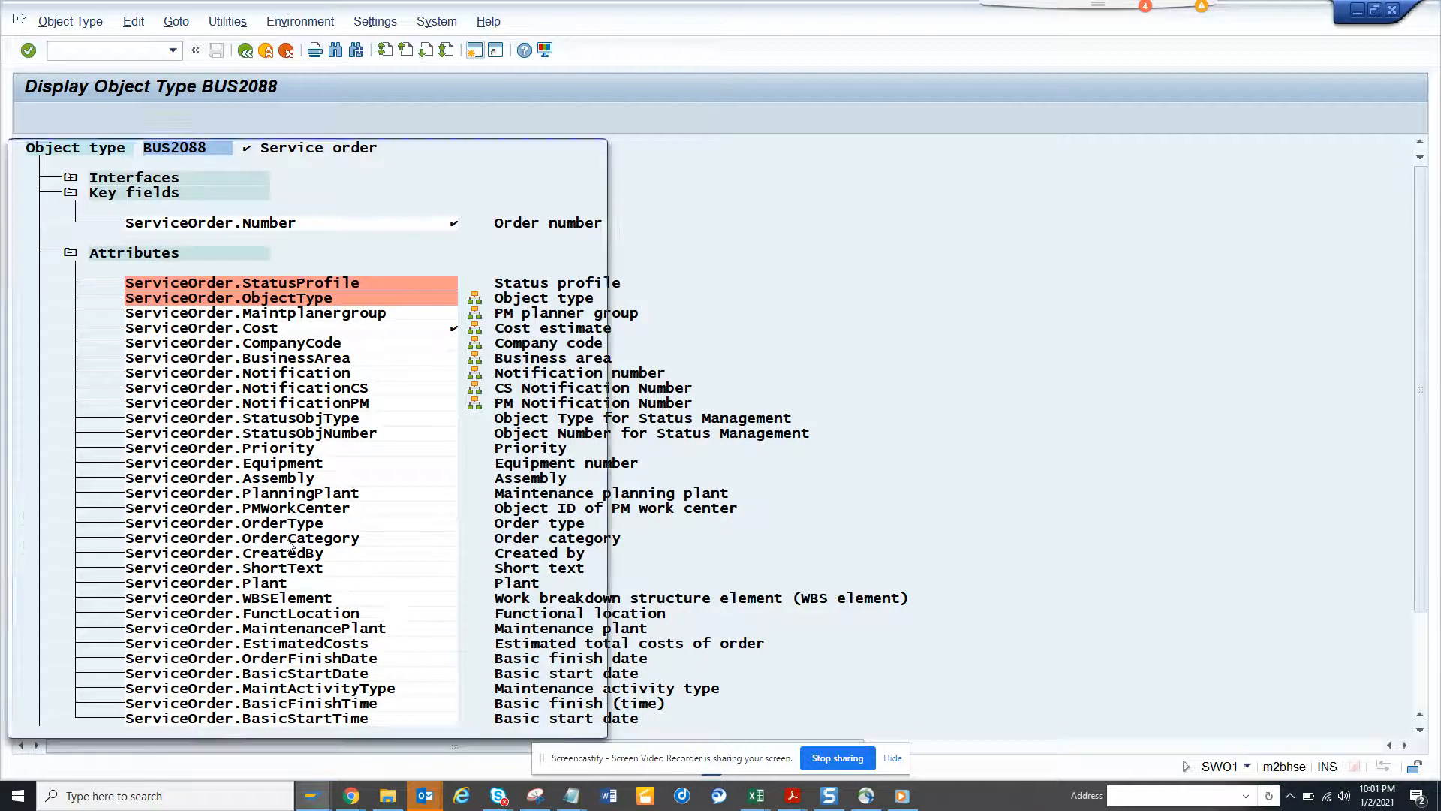
double_click(243, 537)
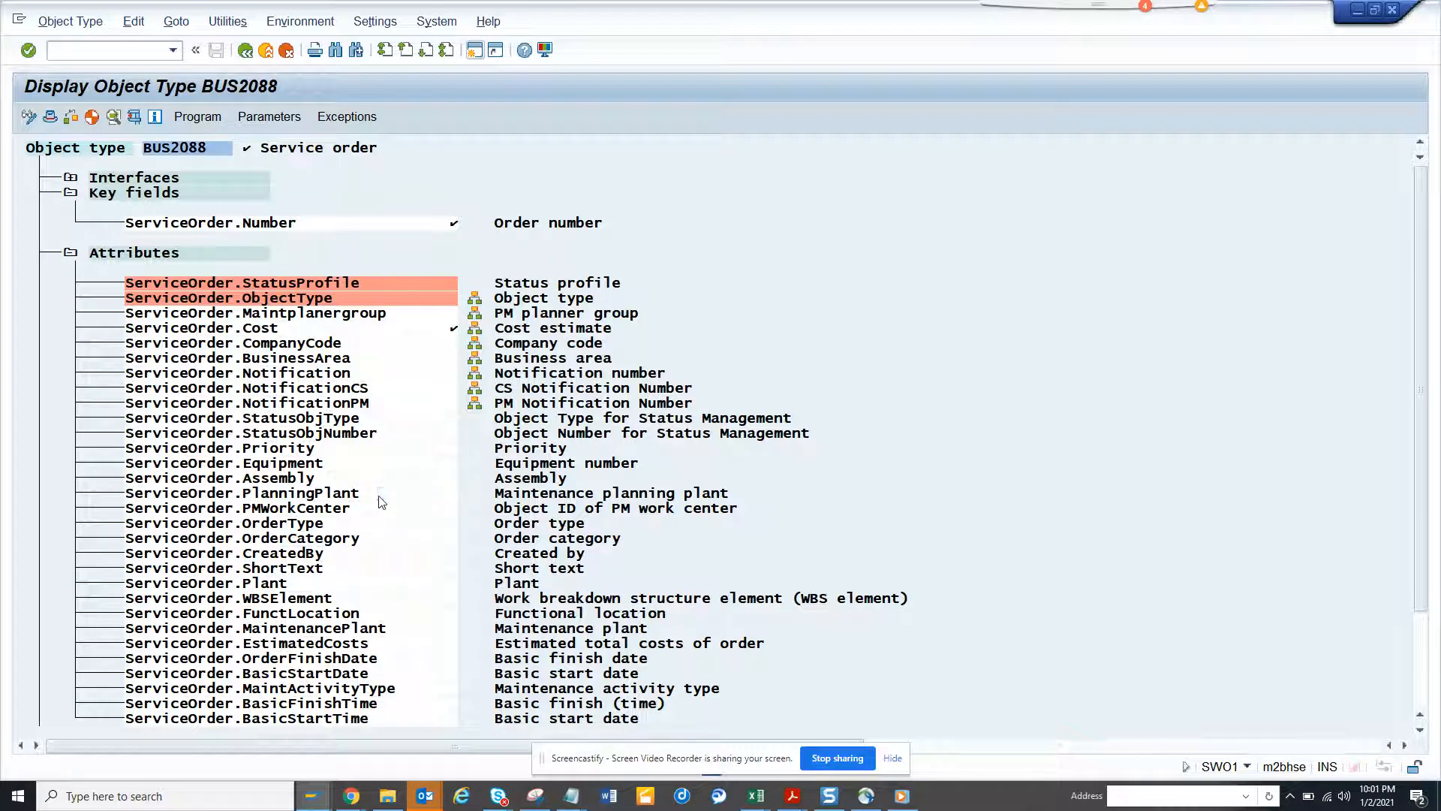
- Expand the Methods node of BUS2088 and select ServiceOrder.UserstatusSet
scroll(down, 3)
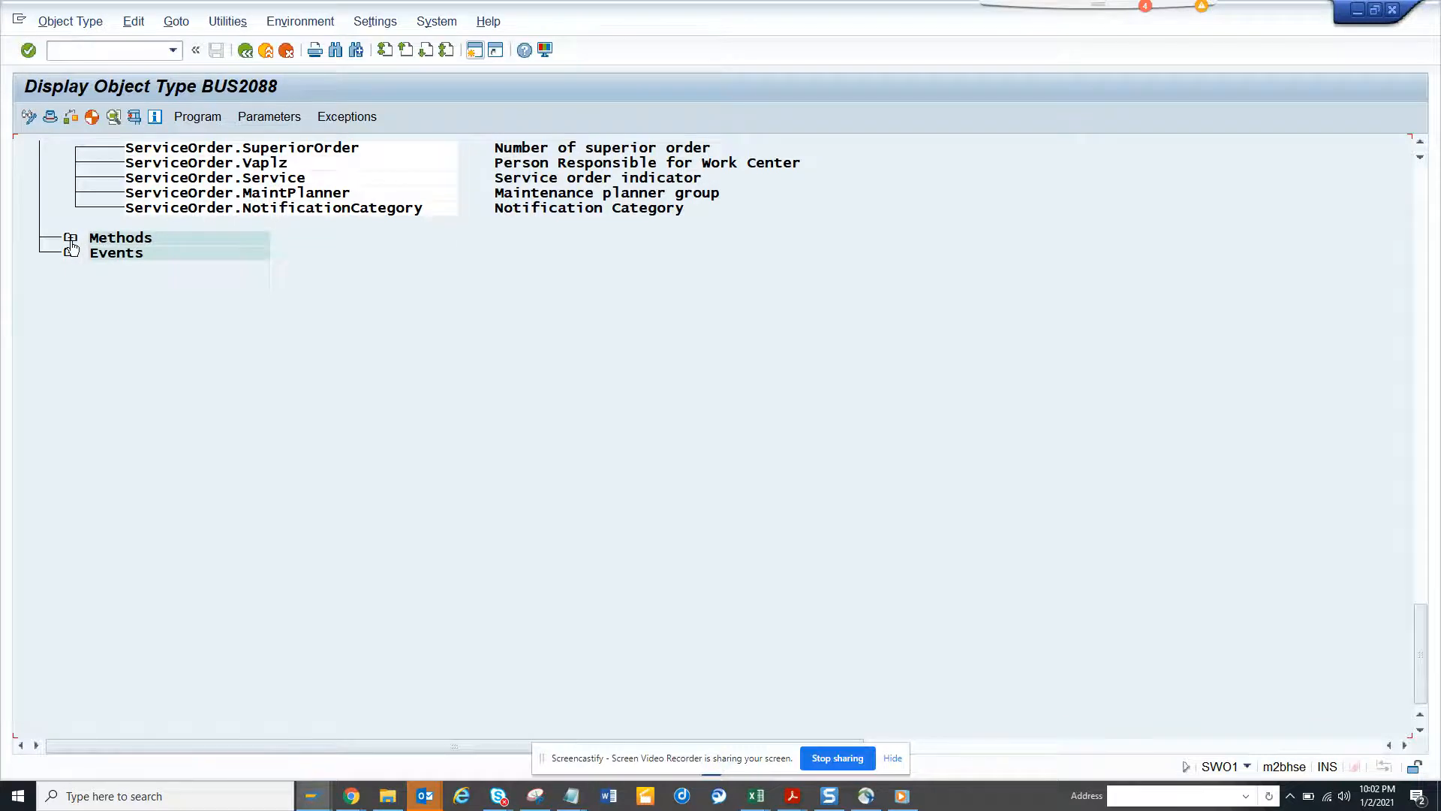
click(71, 237)
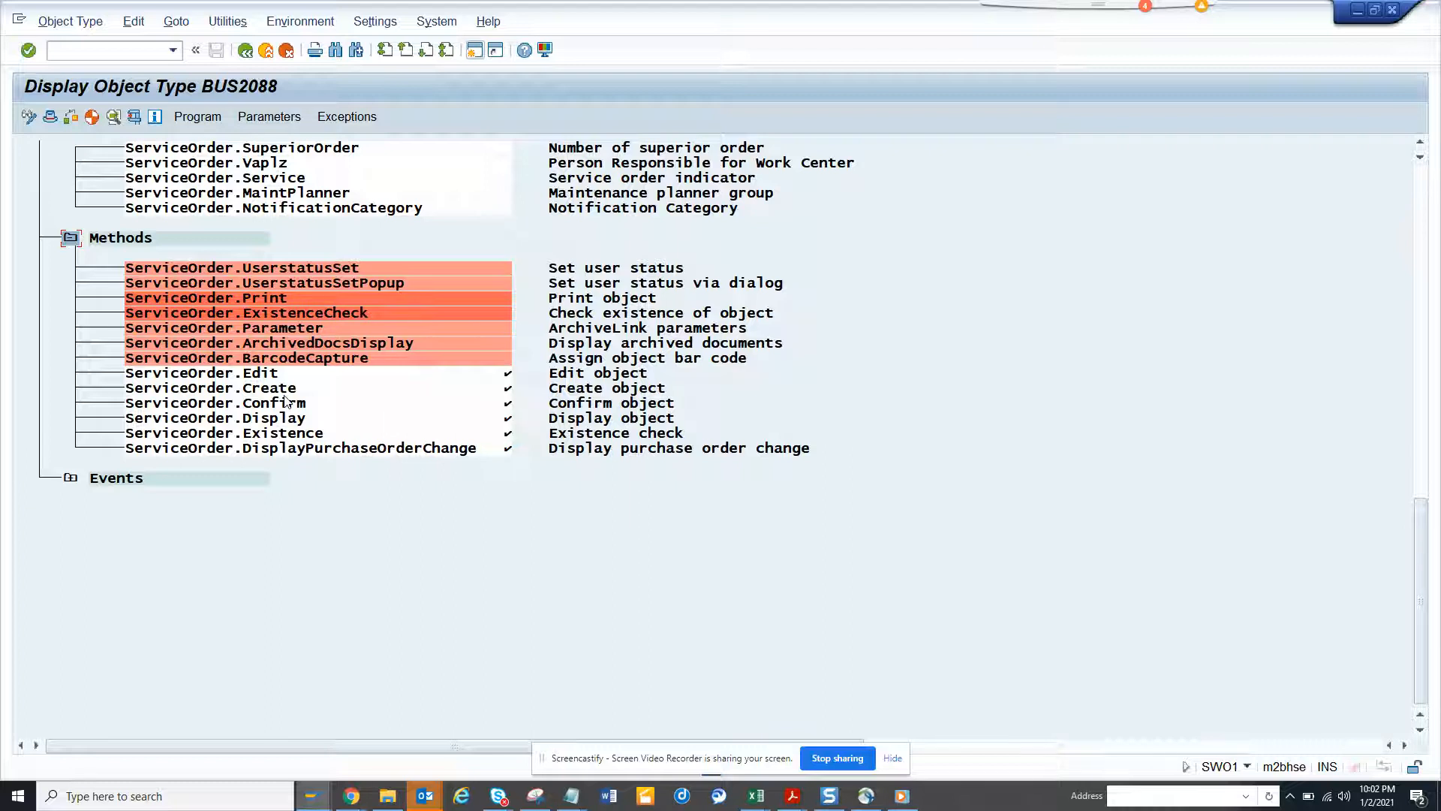
mouse_move(319, 411)
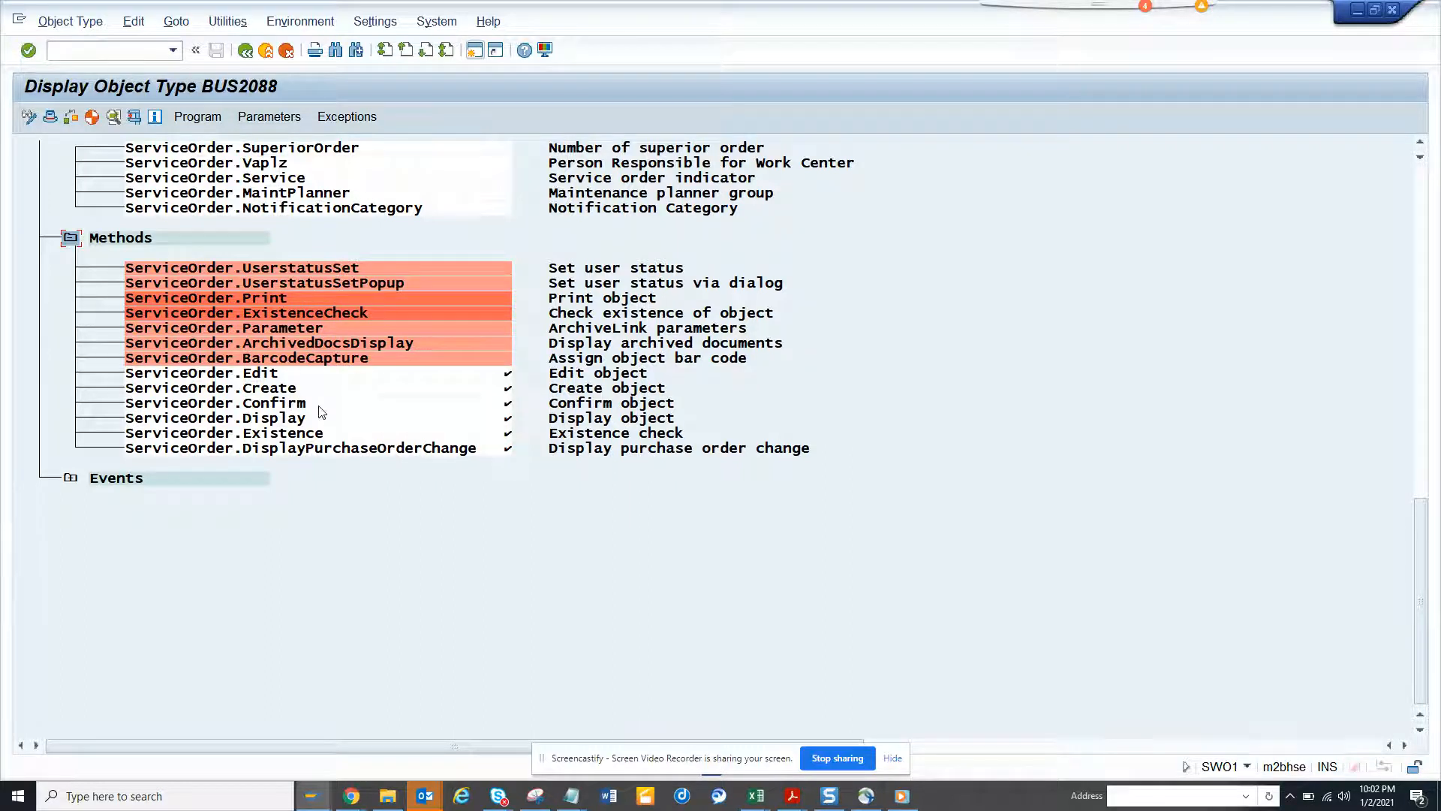
mouse_move(365, 274)
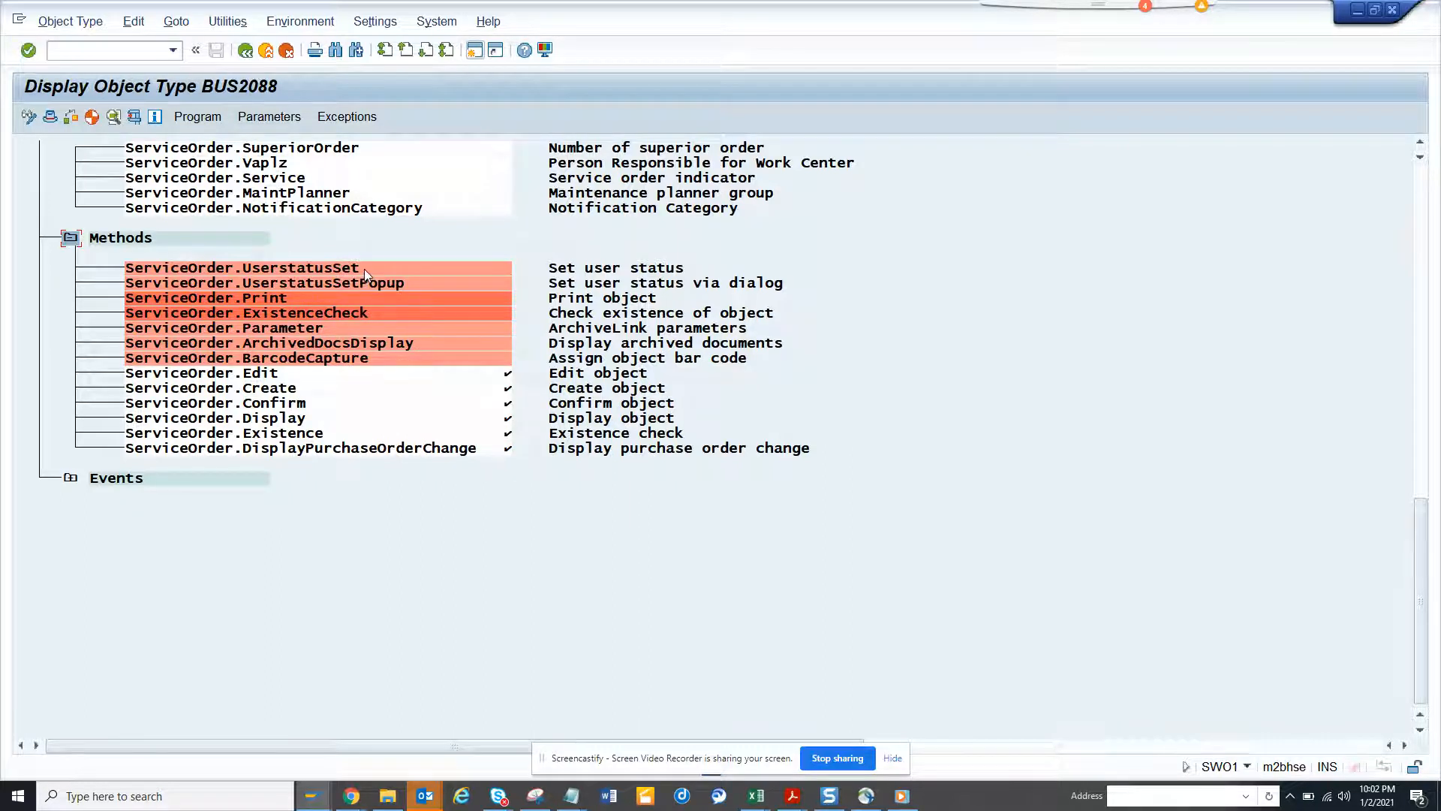
click(244, 267)
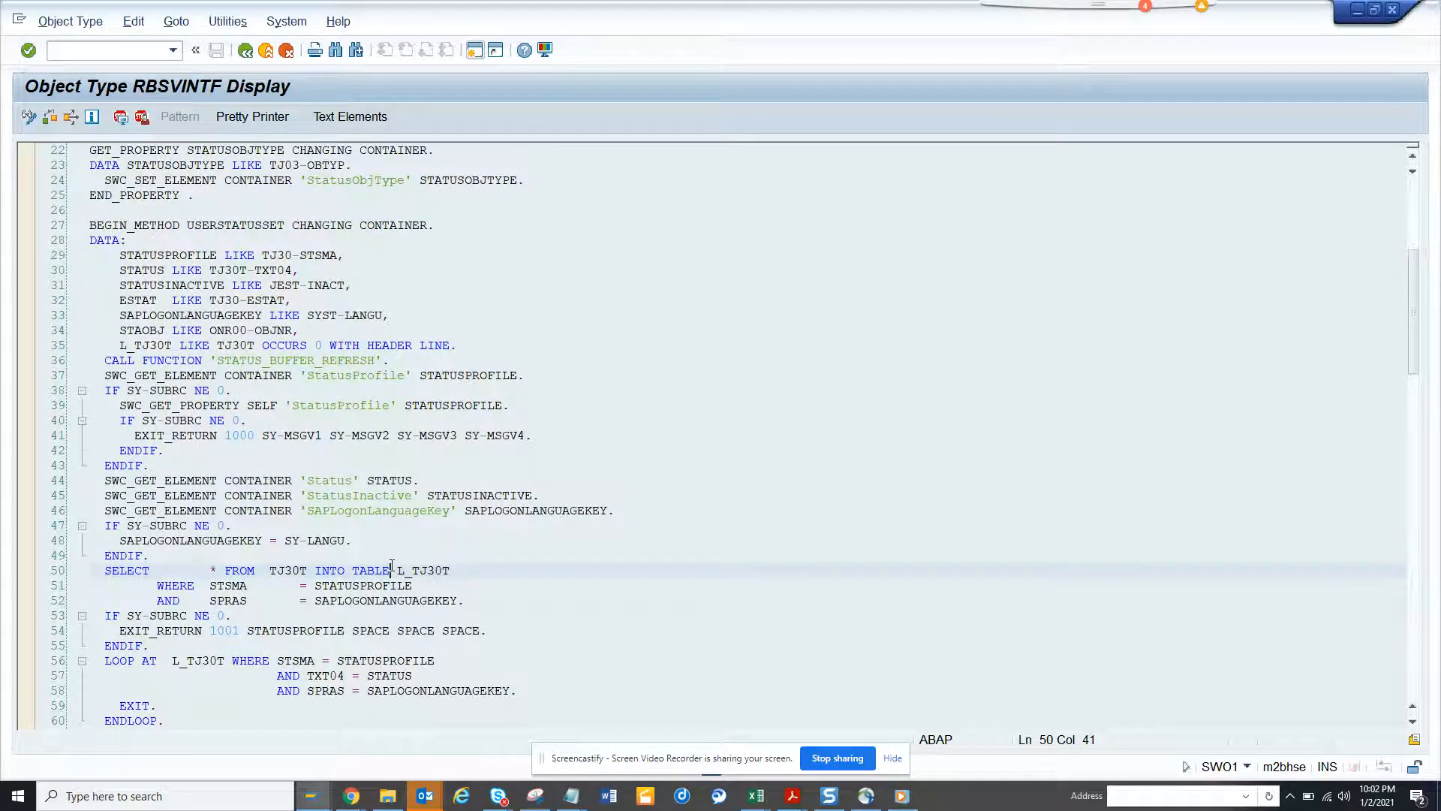
- Scroll through the UserstatusSet ABAP code in RBSVINTF to the STATUS_CHANGE_EXTERN call
scroll(down, 3)
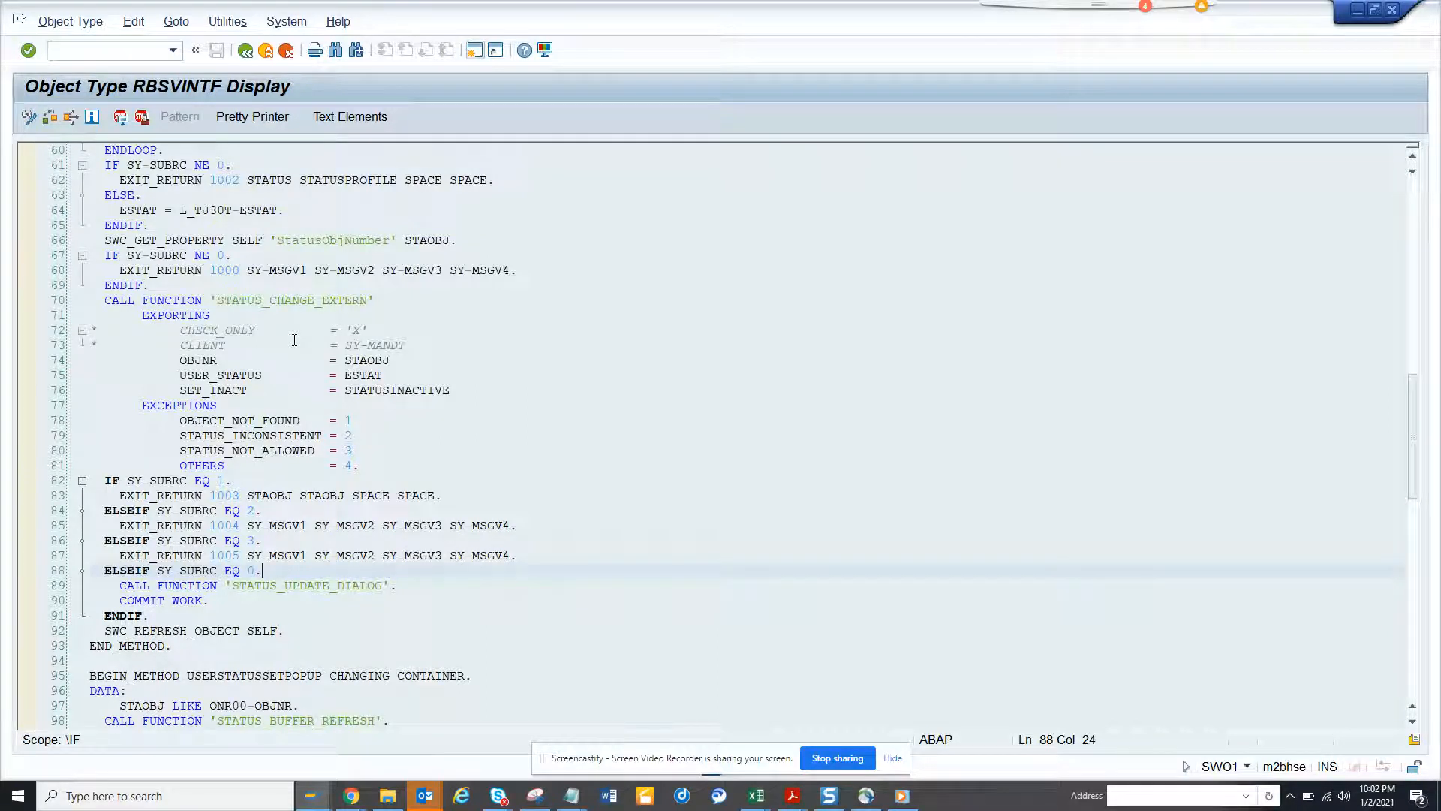
mouse_move(226, 312)
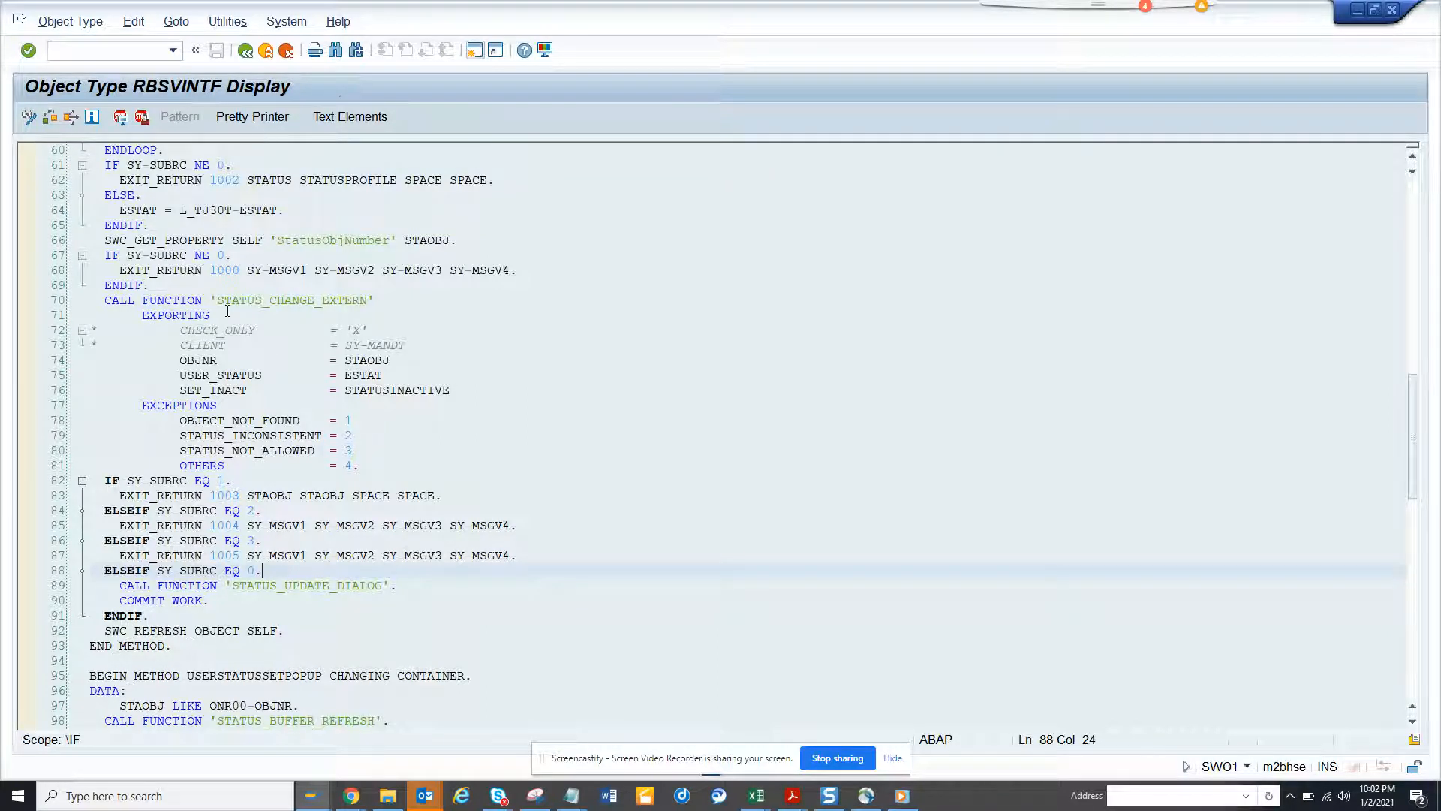